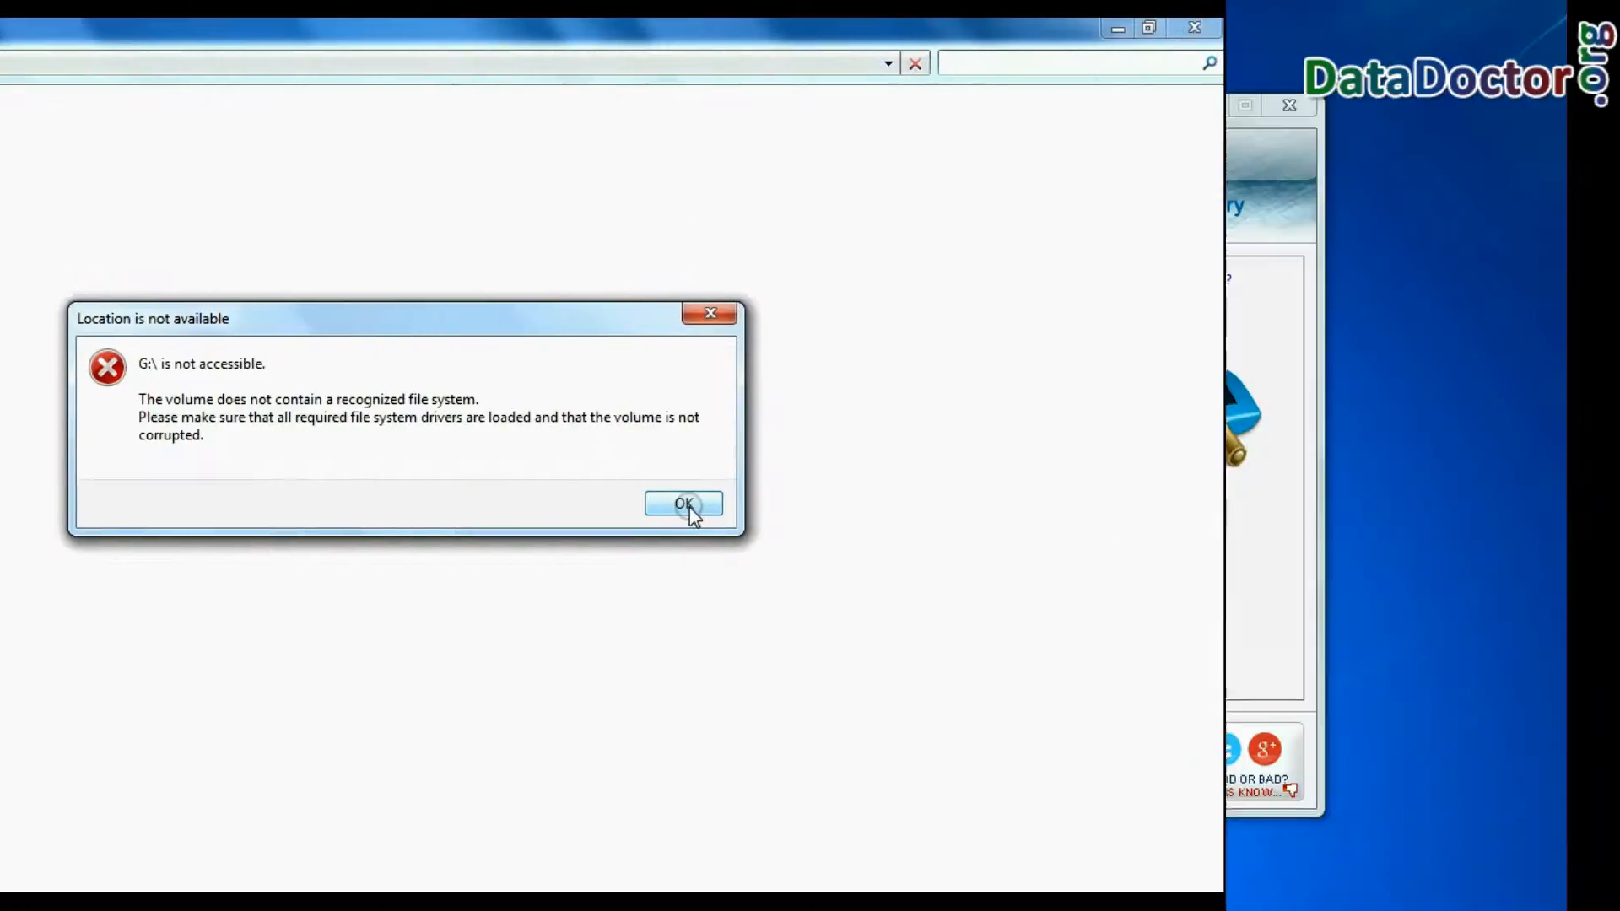
- Dismiss the 'G:\ is not accessible' error for the corrupted pen drive
{"action": "left_click", "coordinate": [684, 505]}
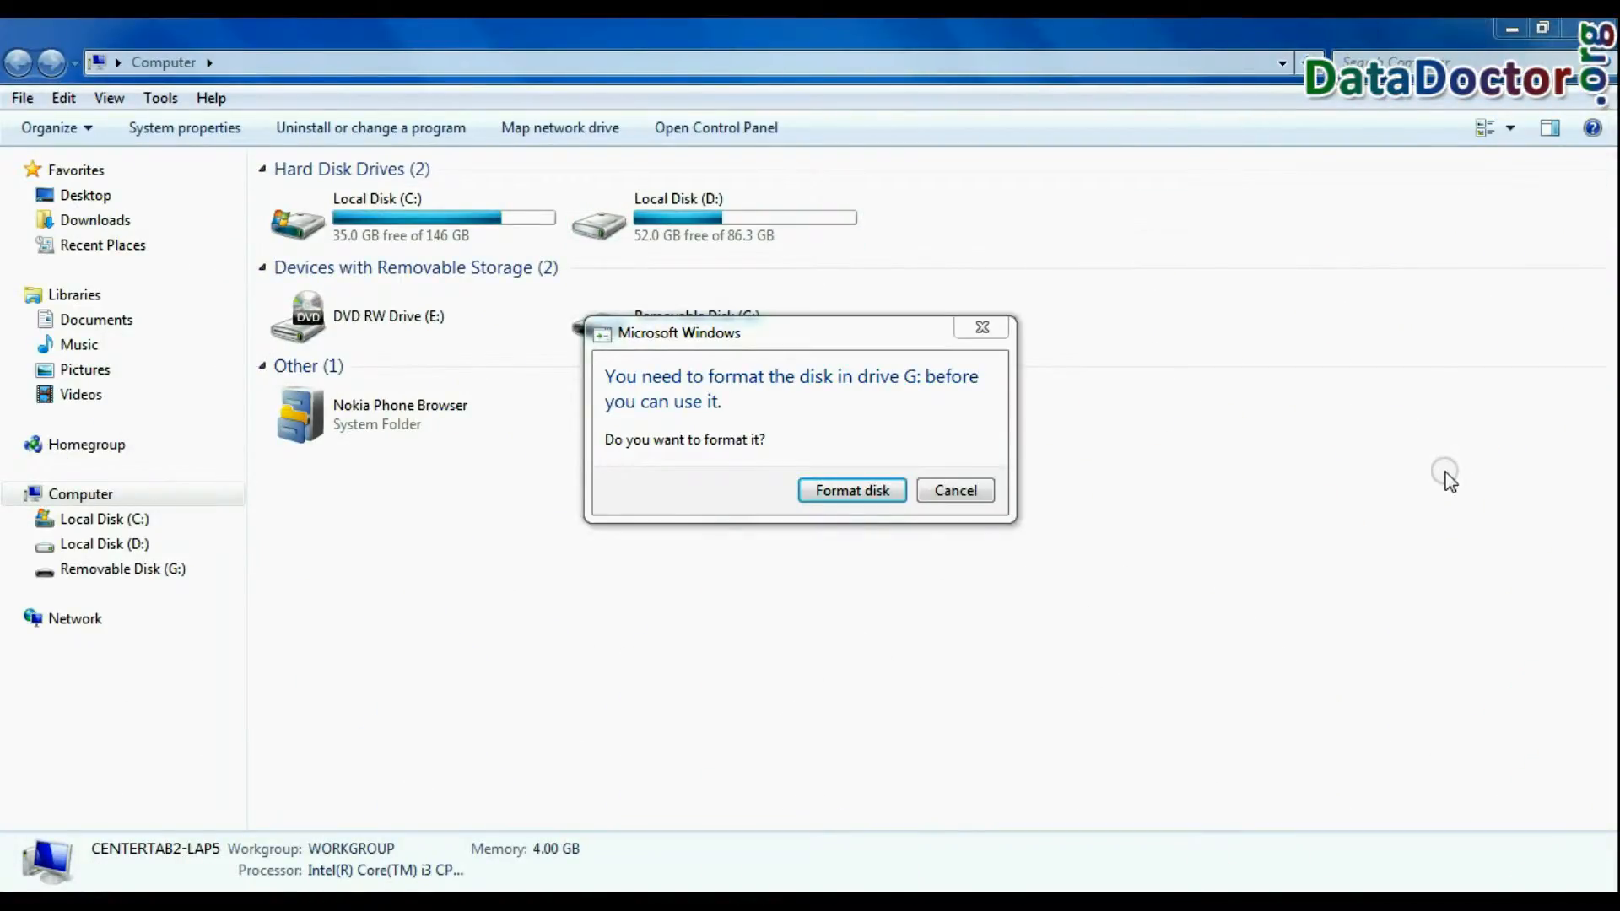
- Decline formatting, retry the RAW G: volume from Disk Management, and dismiss the inaccessible-drive error
{"action": "left_click", "coordinate": [953, 489]}
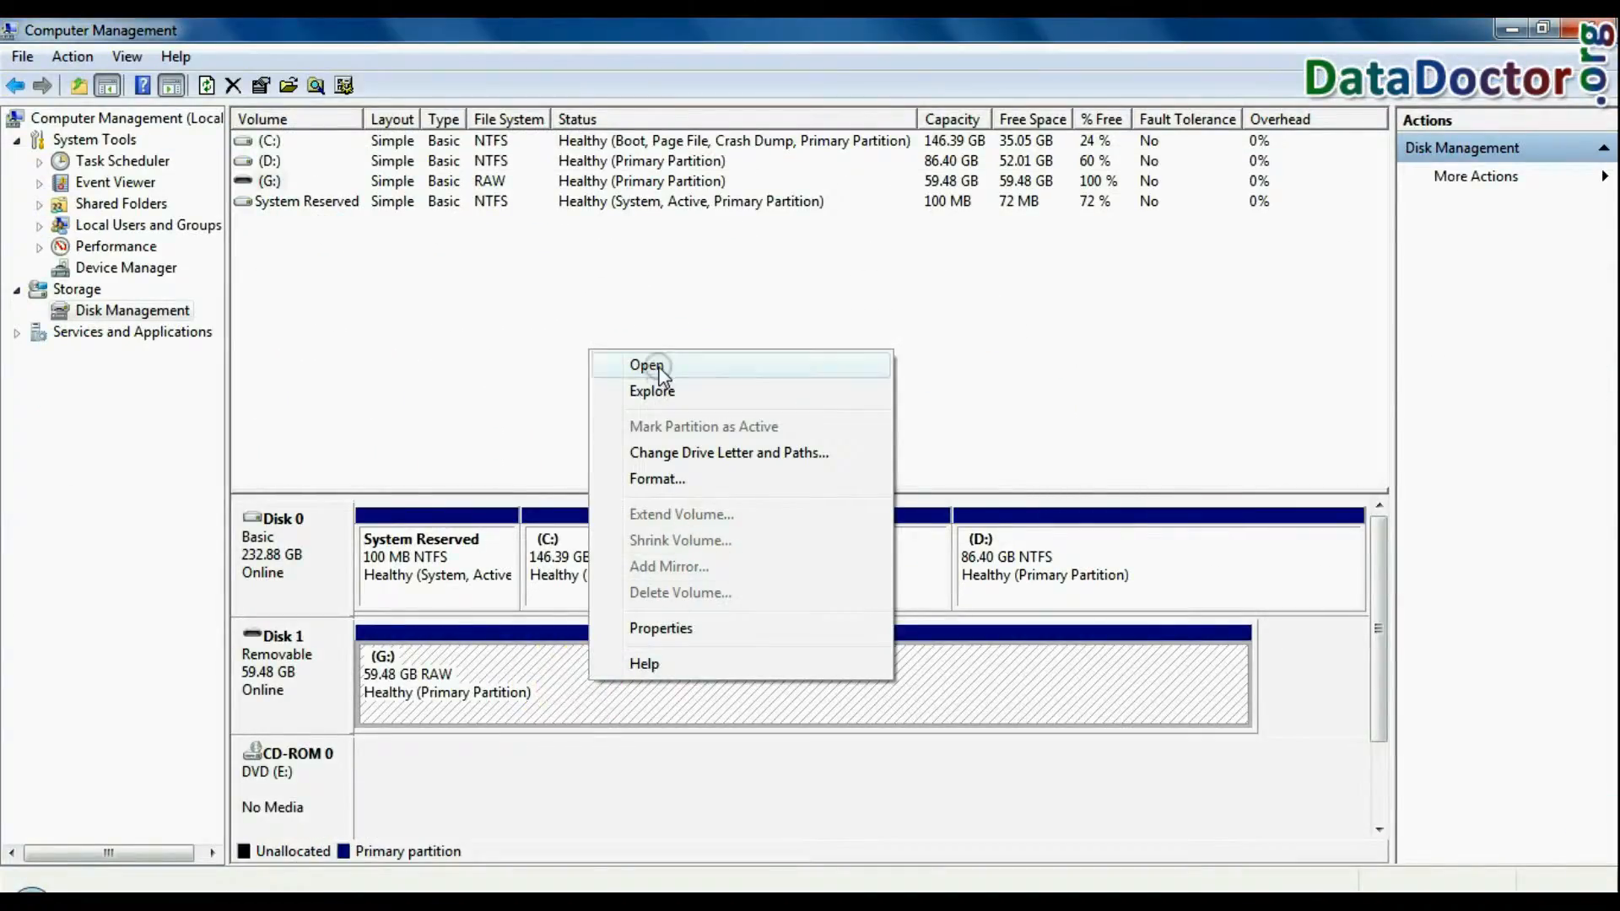
{"action": "left_click", "coordinate": [647, 365]}
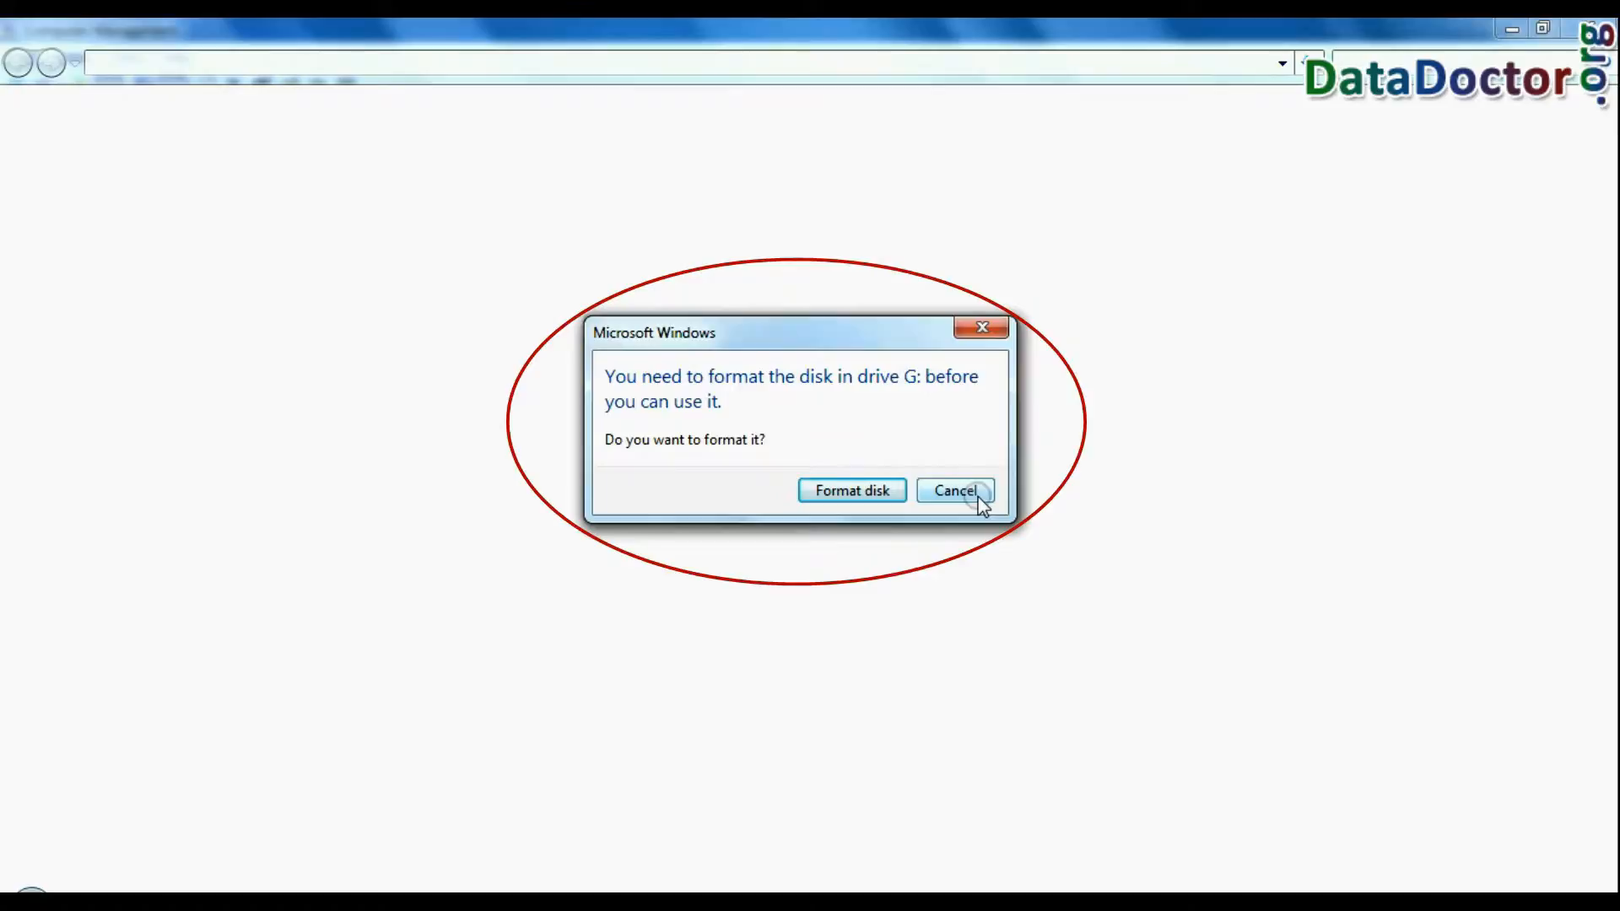
{"action": "left_click", "coordinate": [952, 490]}
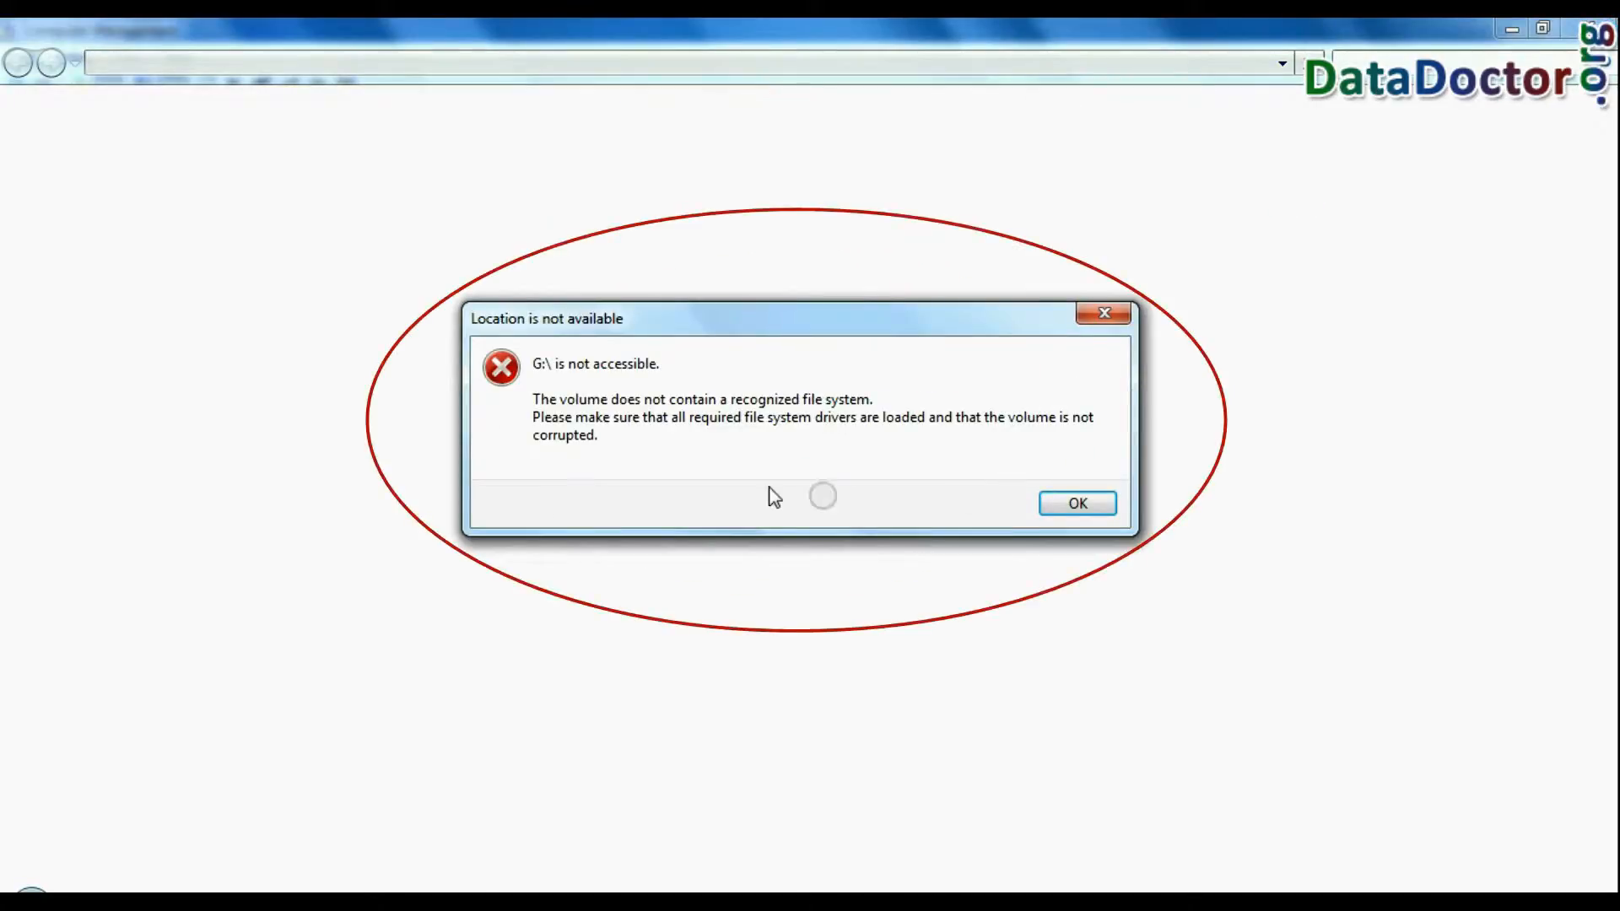
{"action": "left_click", "coordinate": [1075, 503]}
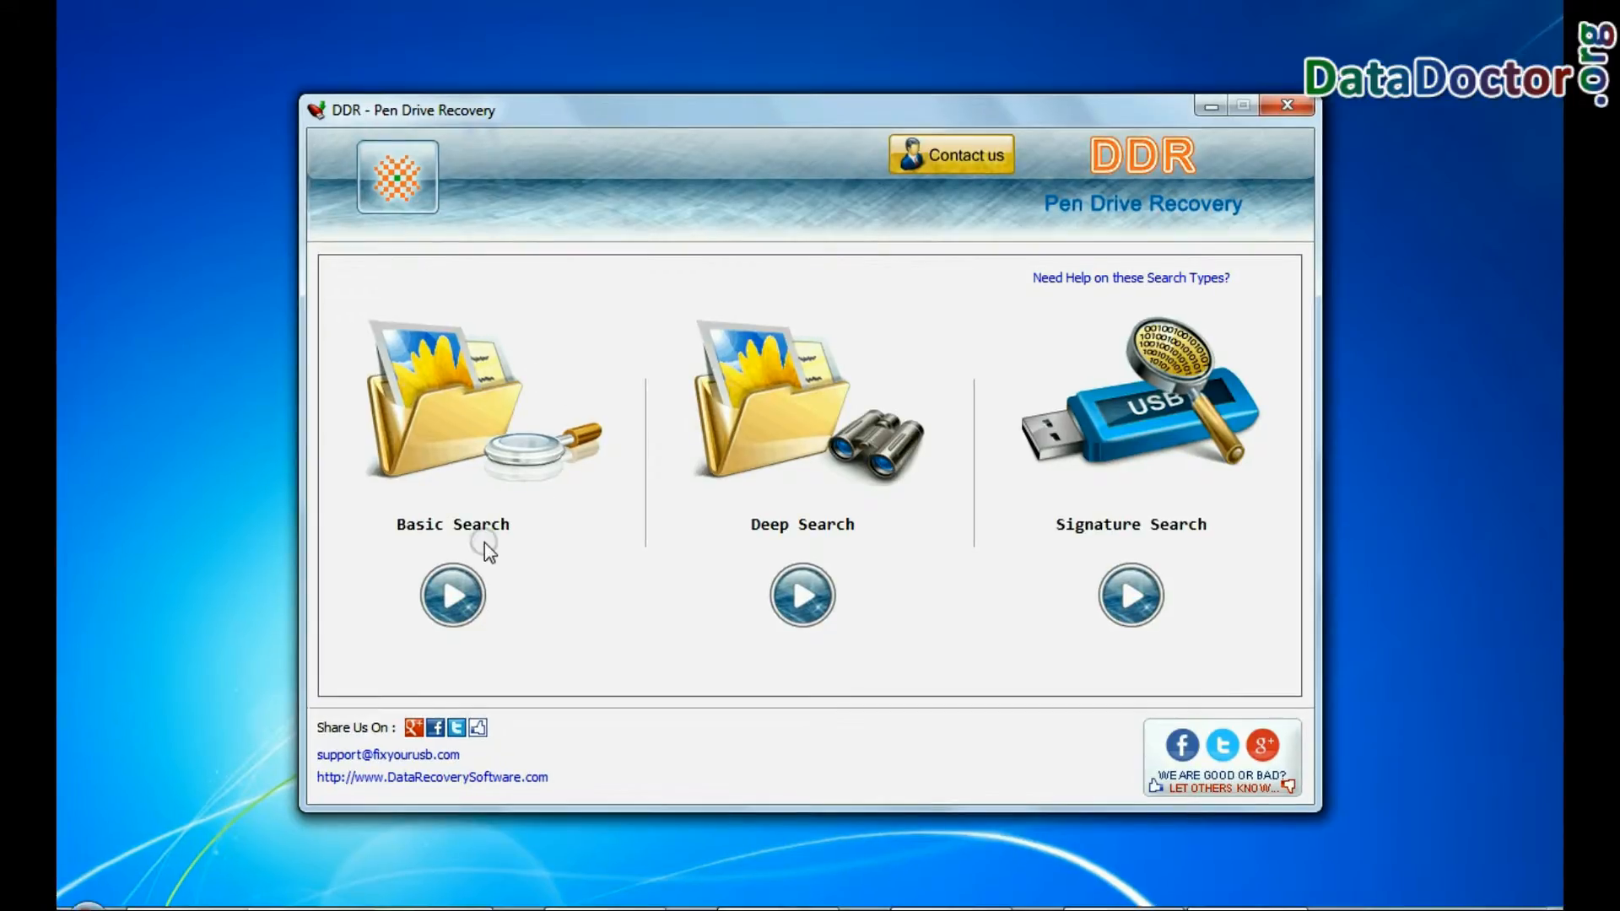
{"action": "mouse_move", "coordinate": [886, 542]}
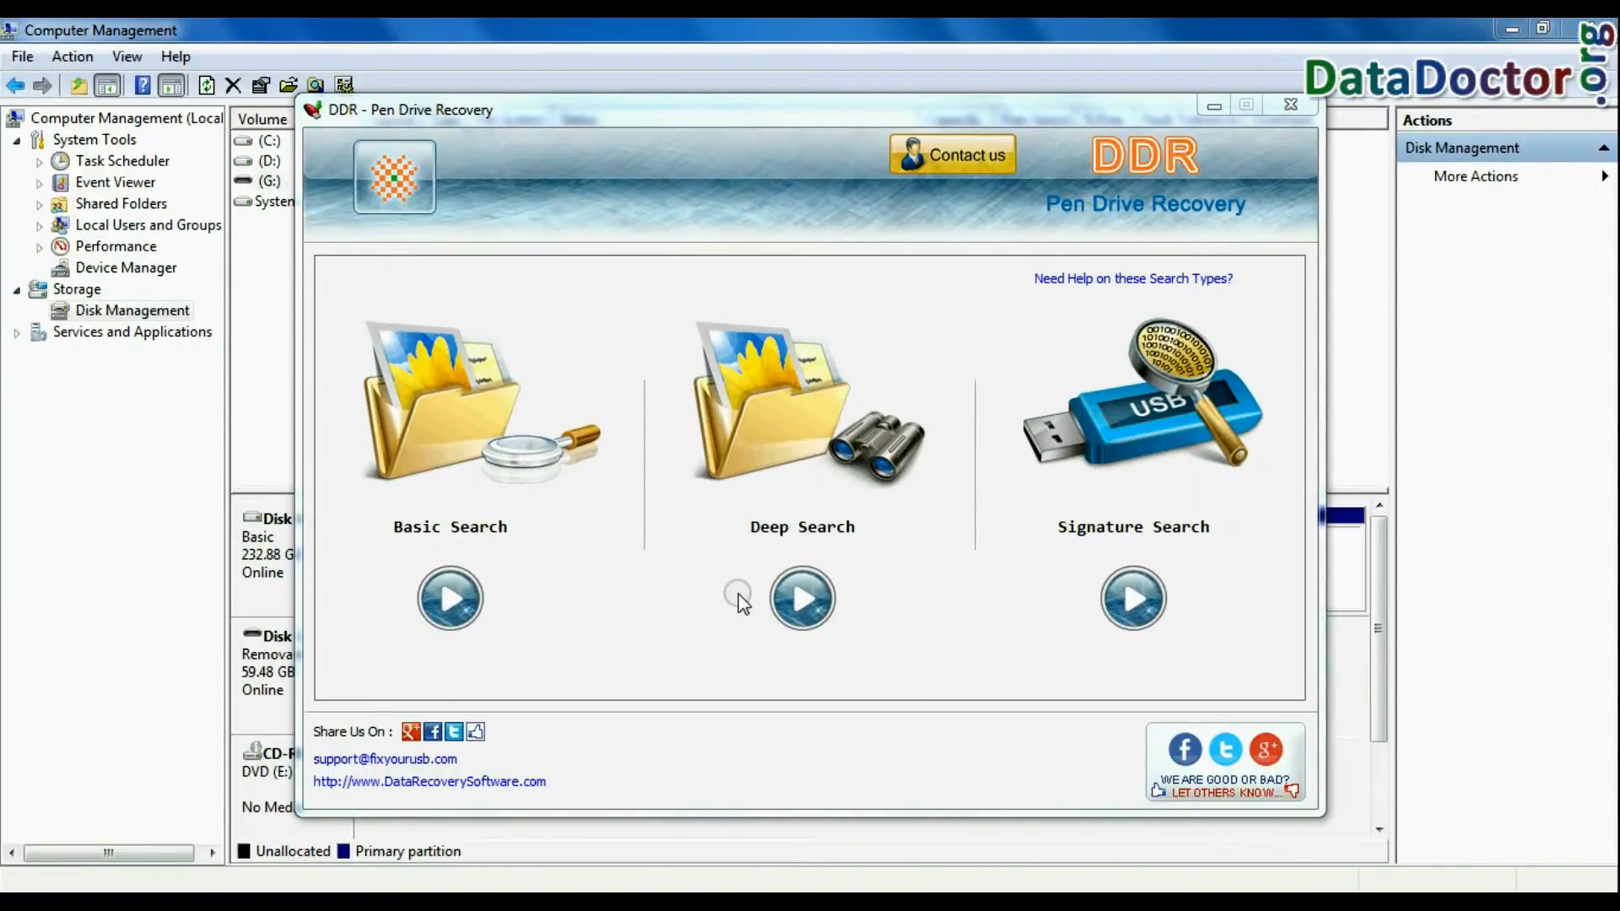
- Run Deep Search, accept the extra Disk 1 partition, and view recovered files in Employee_Details
{"action": "left_click", "coordinate": [802, 598]}
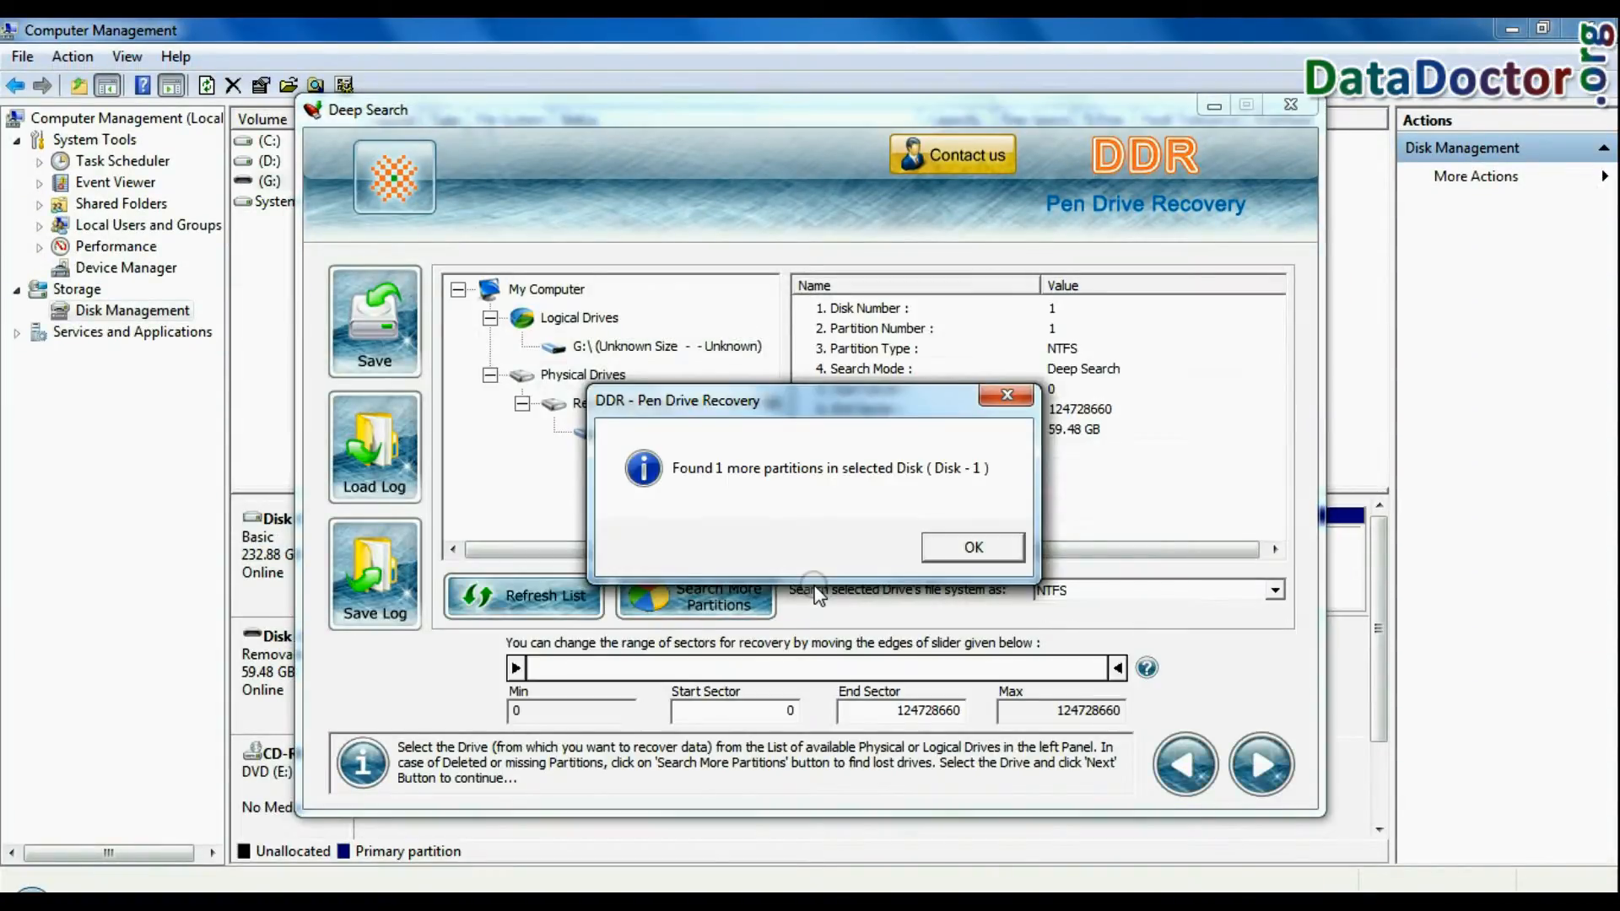
{"action": "left_click", "coordinate": [972, 546]}
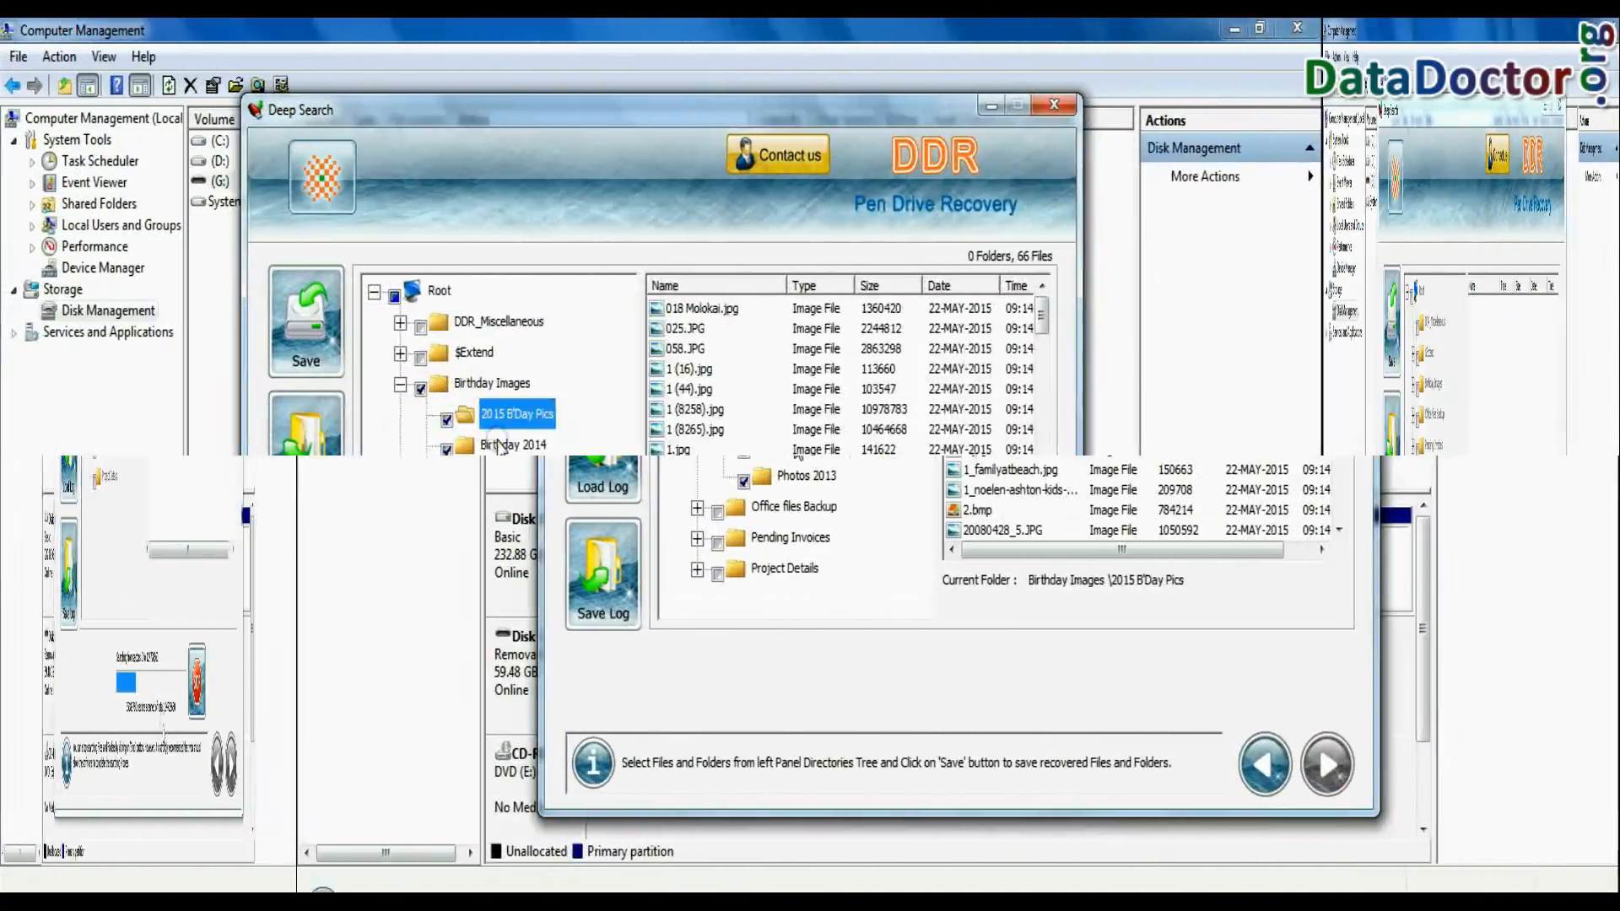
{"action": "left_click", "coordinate": [608, 506]}
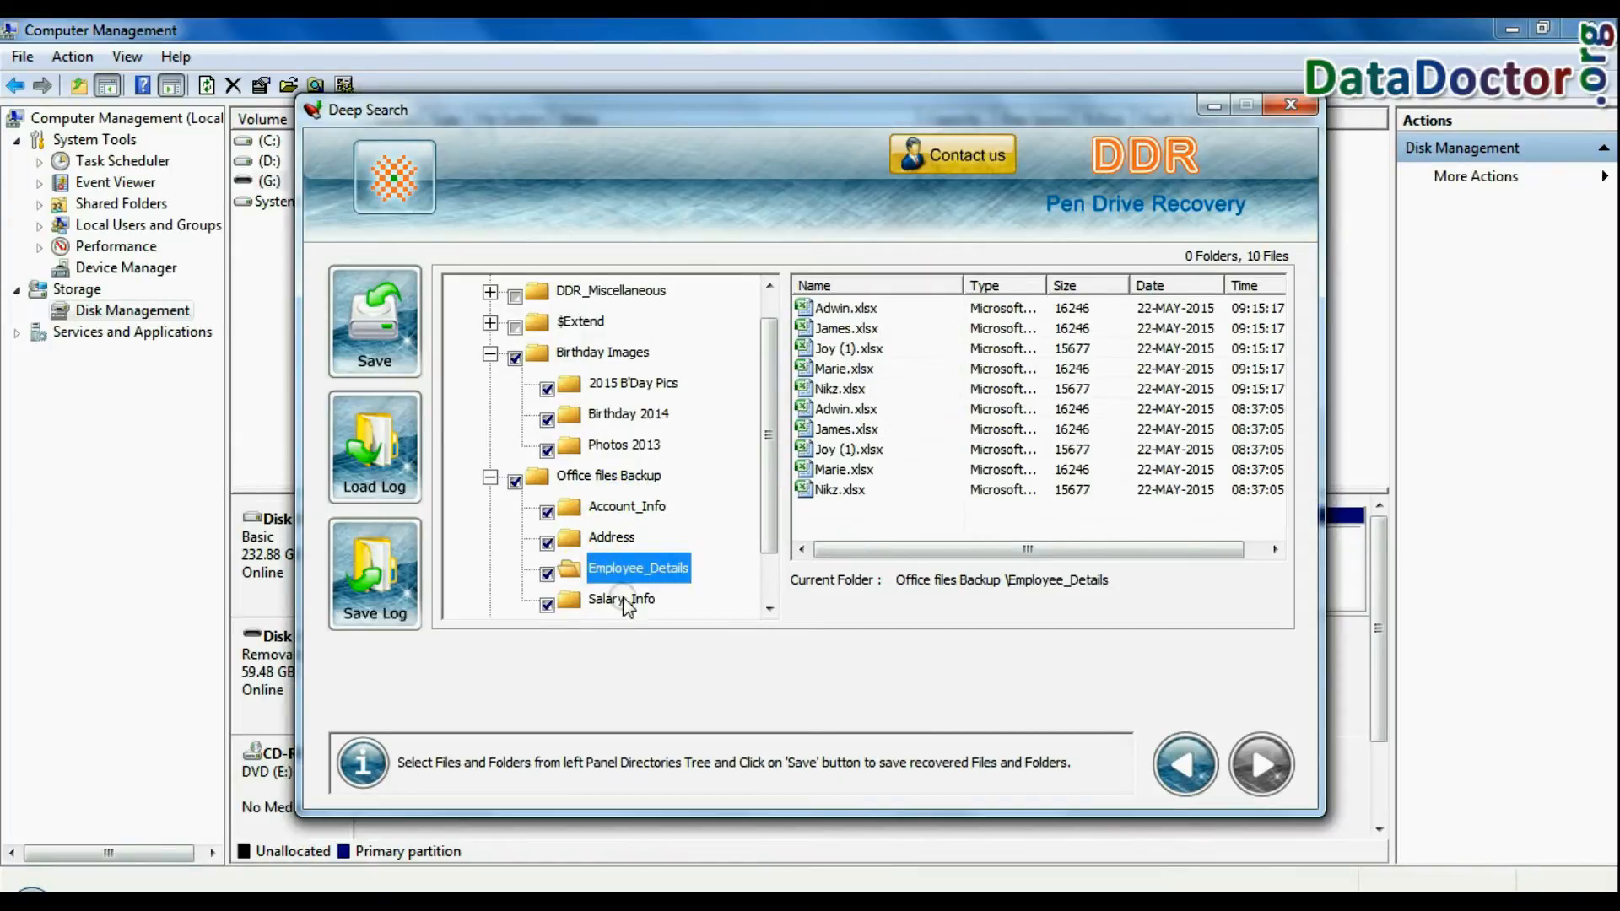
- Save the 258 recovered files and 9 folders to a Data Recovery folder on Local Disk (D:)
{"action": "left_click", "coordinate": [373, 321]}
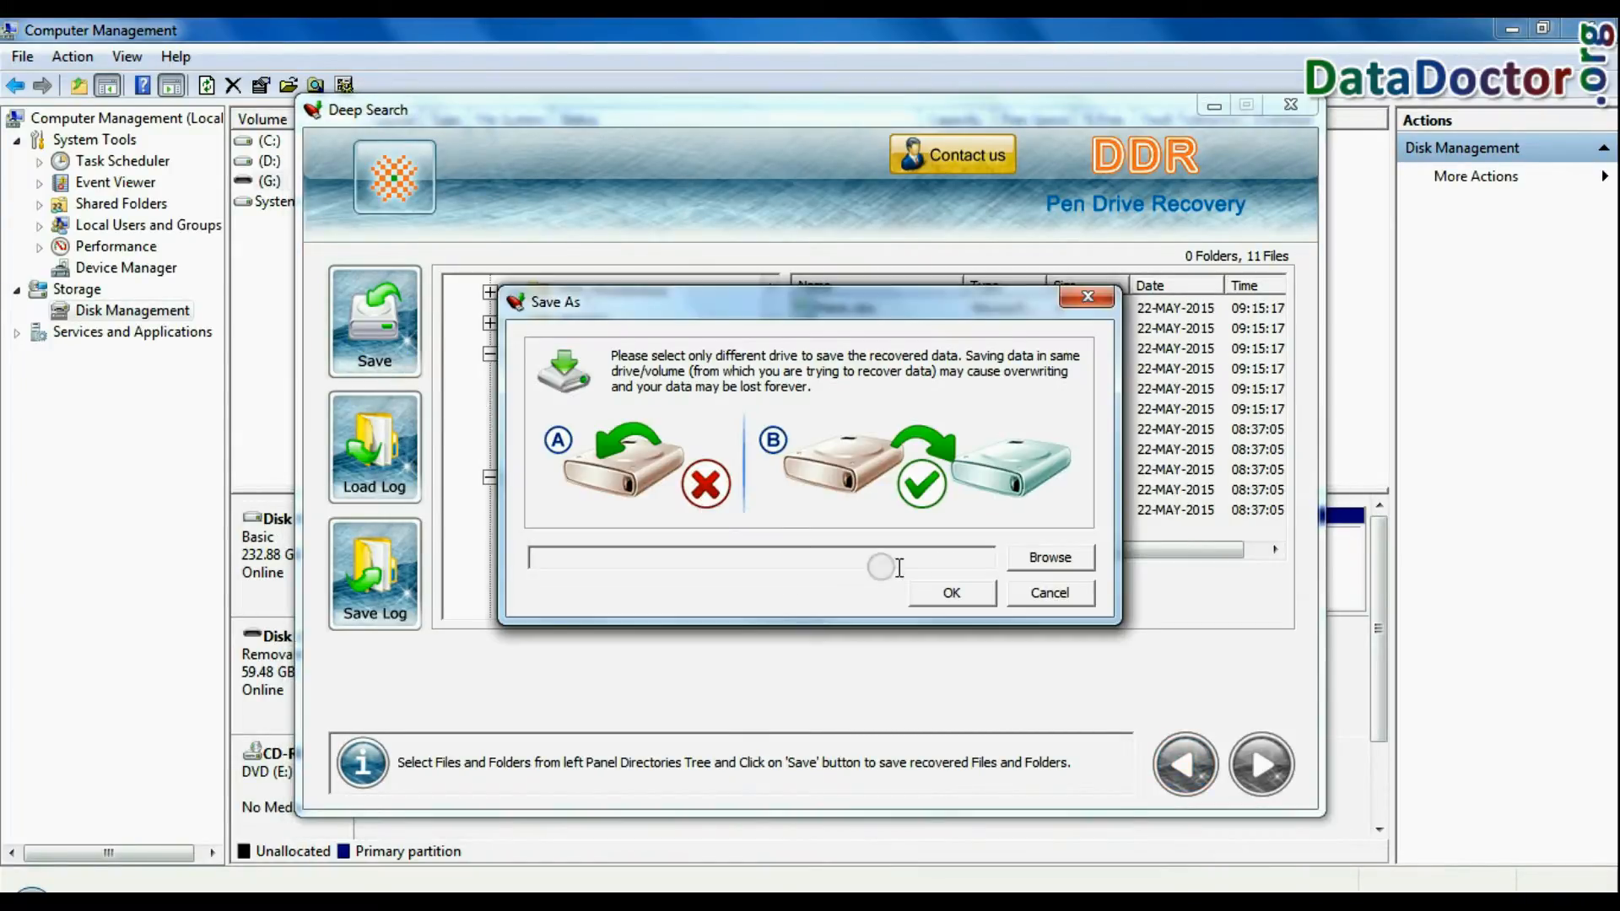
{"action": "left_click", "coordinate": [1049, 557]}
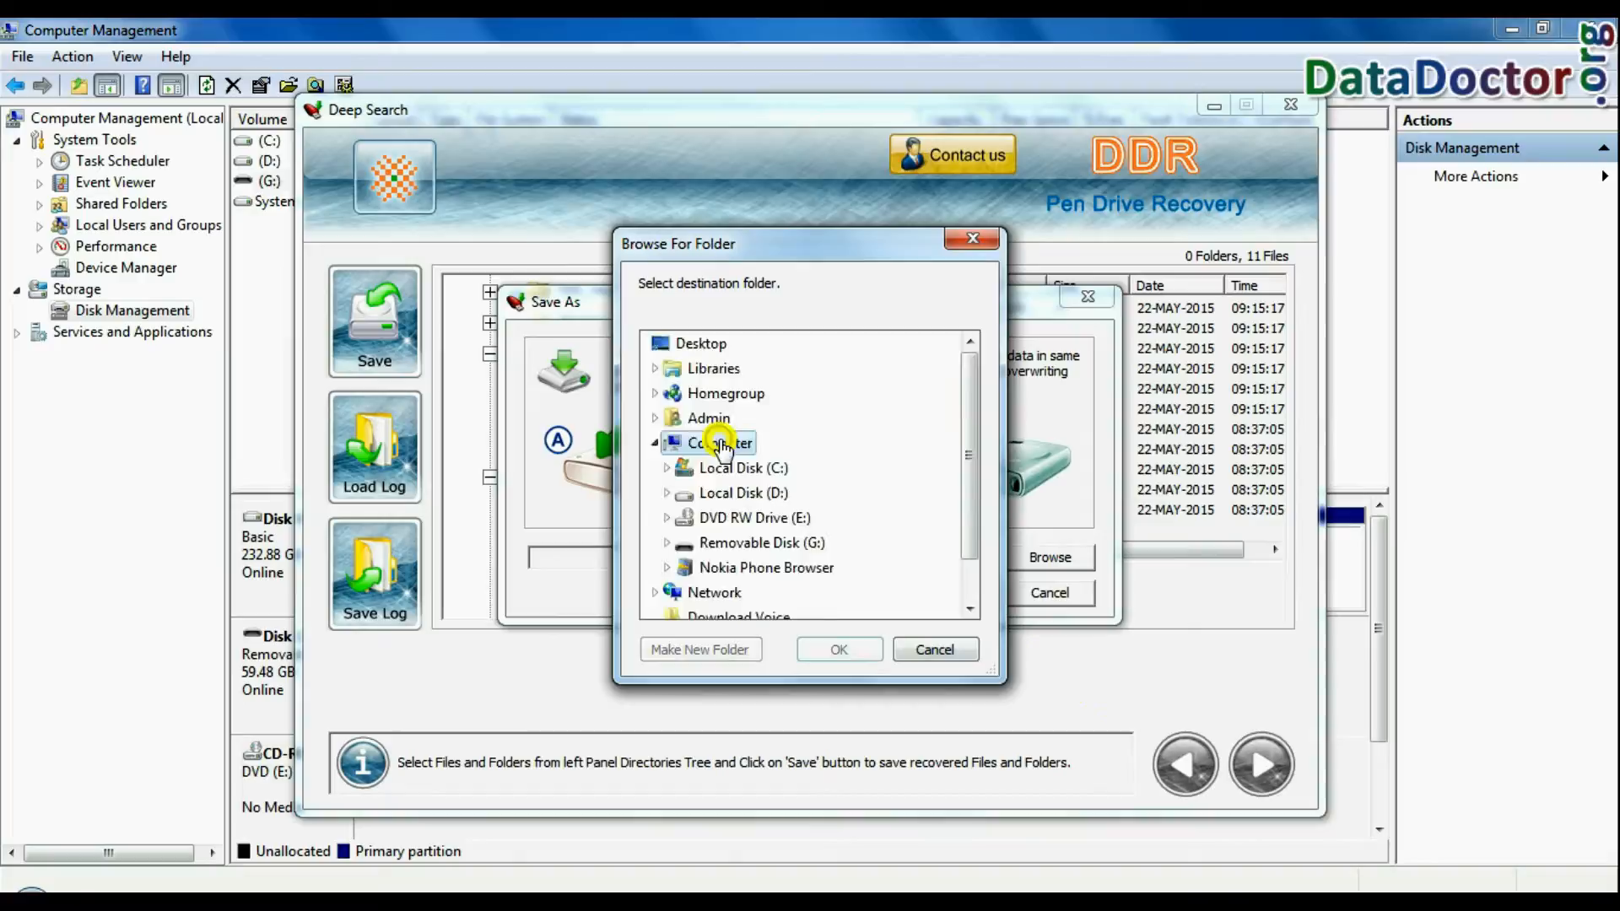
{"action": "left_click", "coordinate": [839, 648]}
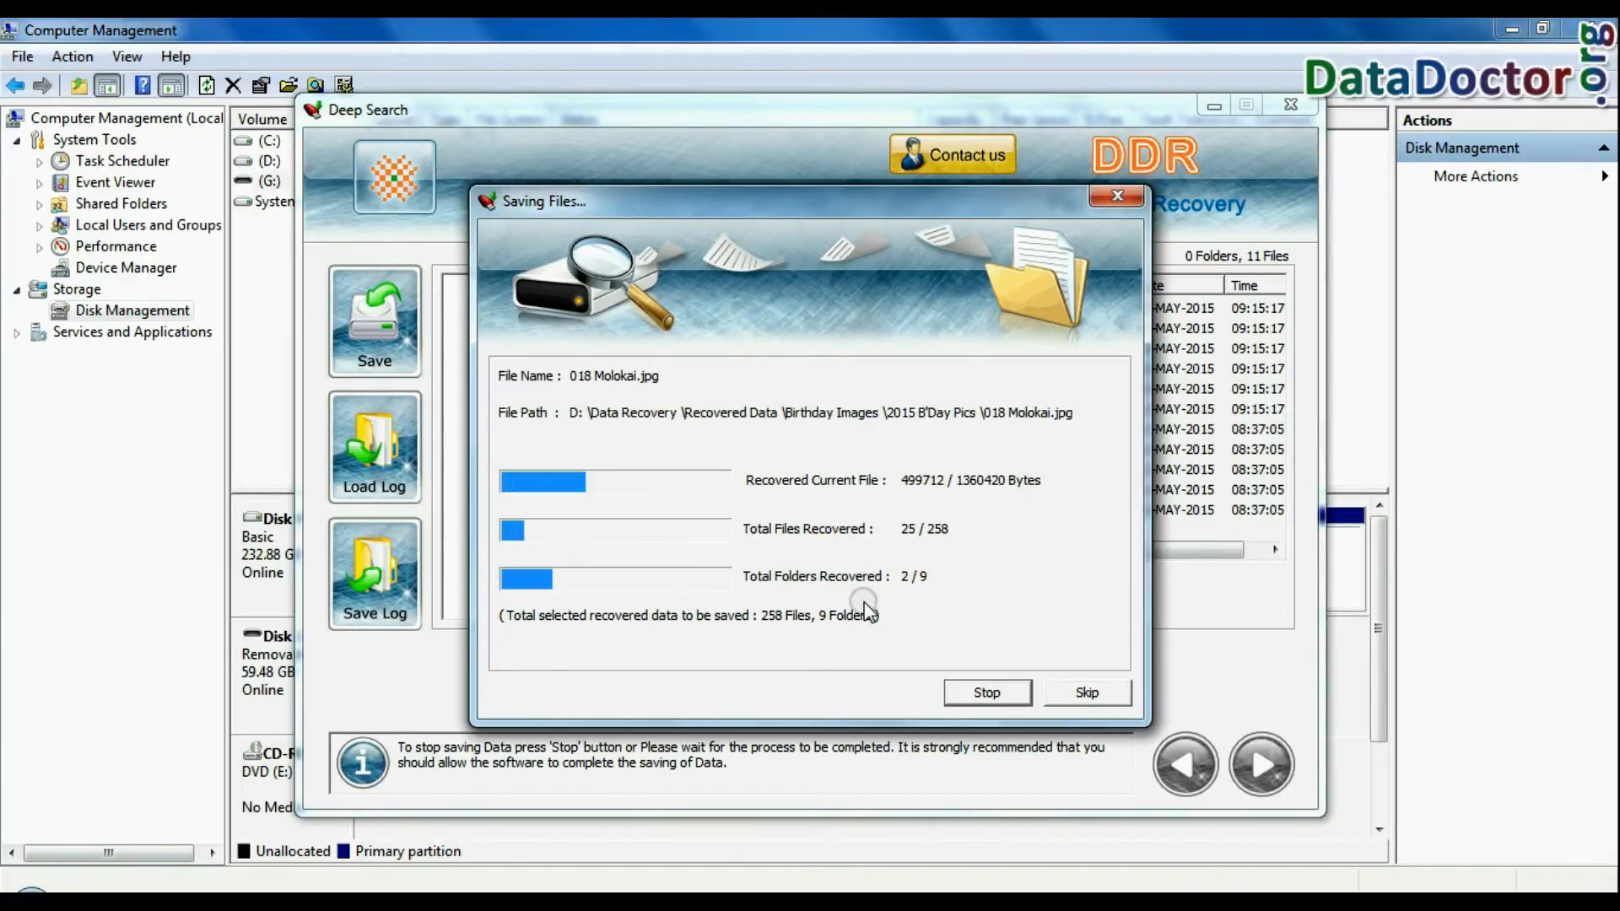